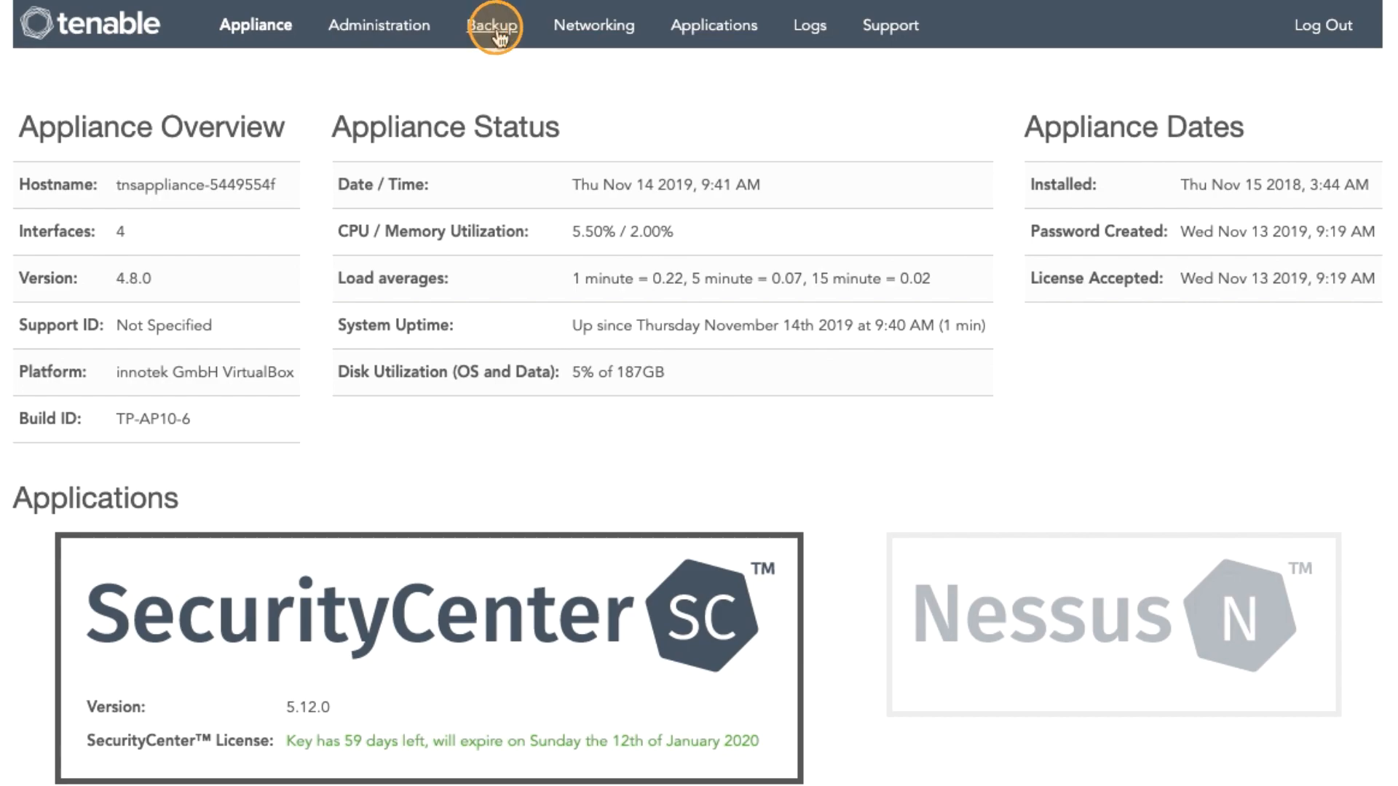
Step: Take a SecurityCenter-only backup and confirm it, adding a November 14th, 2019 backup to the list
left_click(494, 25)
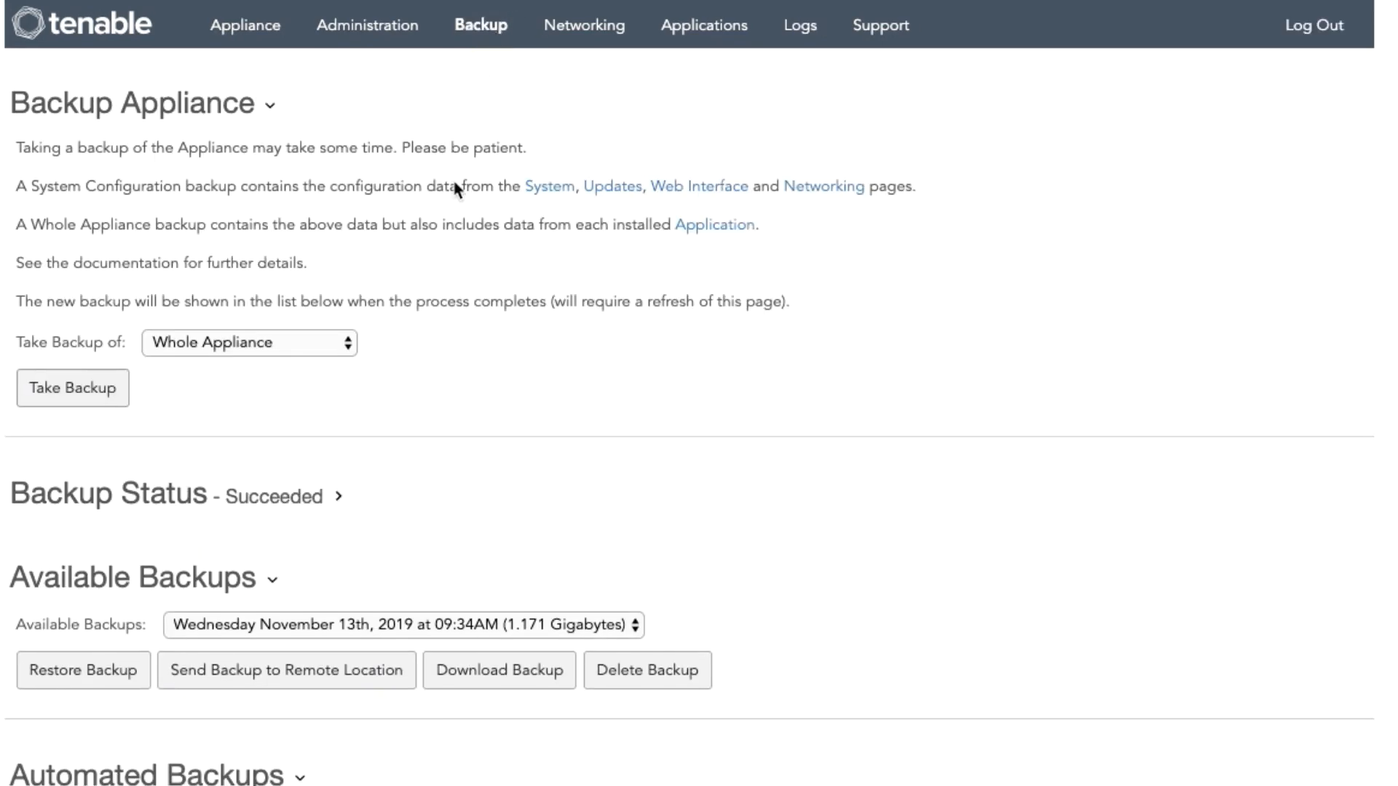
mouse_move(259, 354)
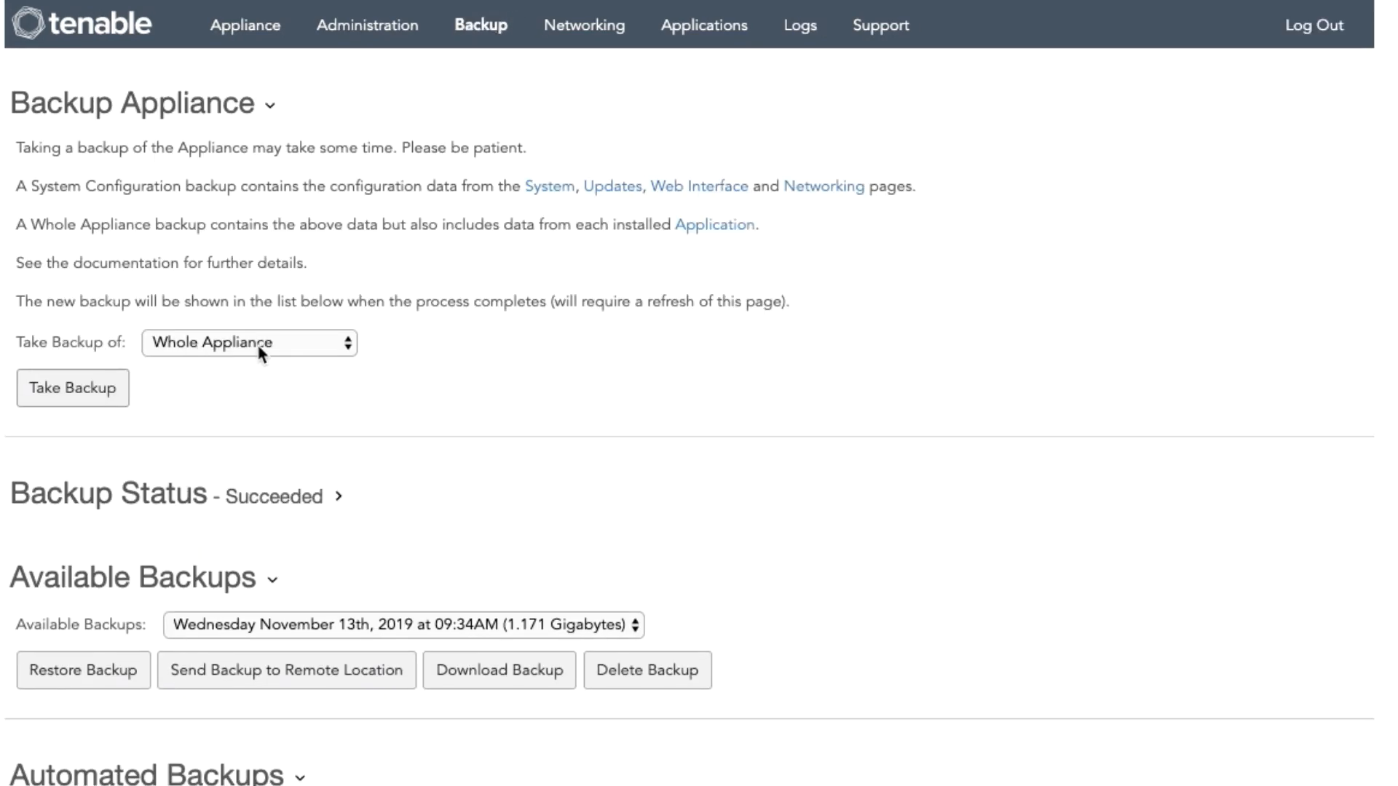
left_click(249, 344)
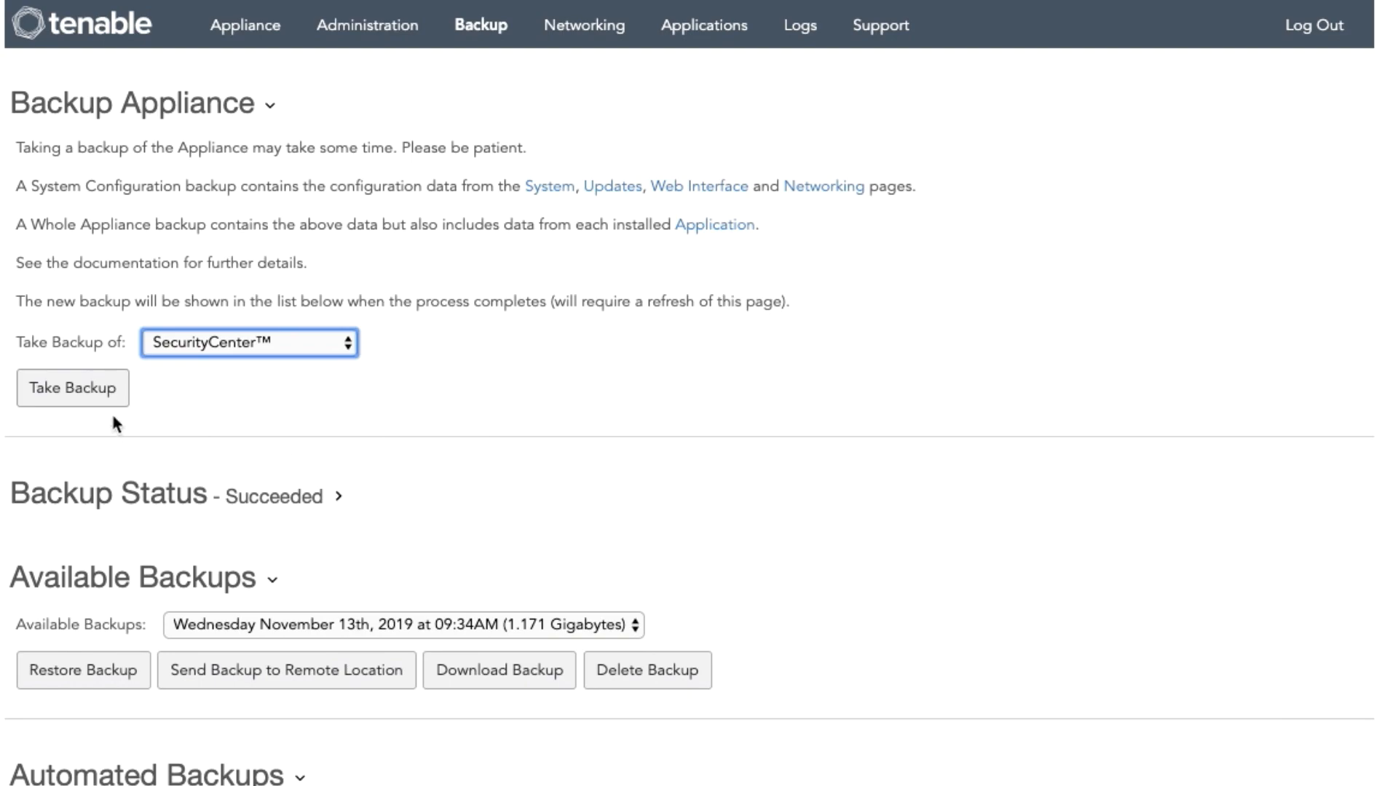
left_click(73, 392)
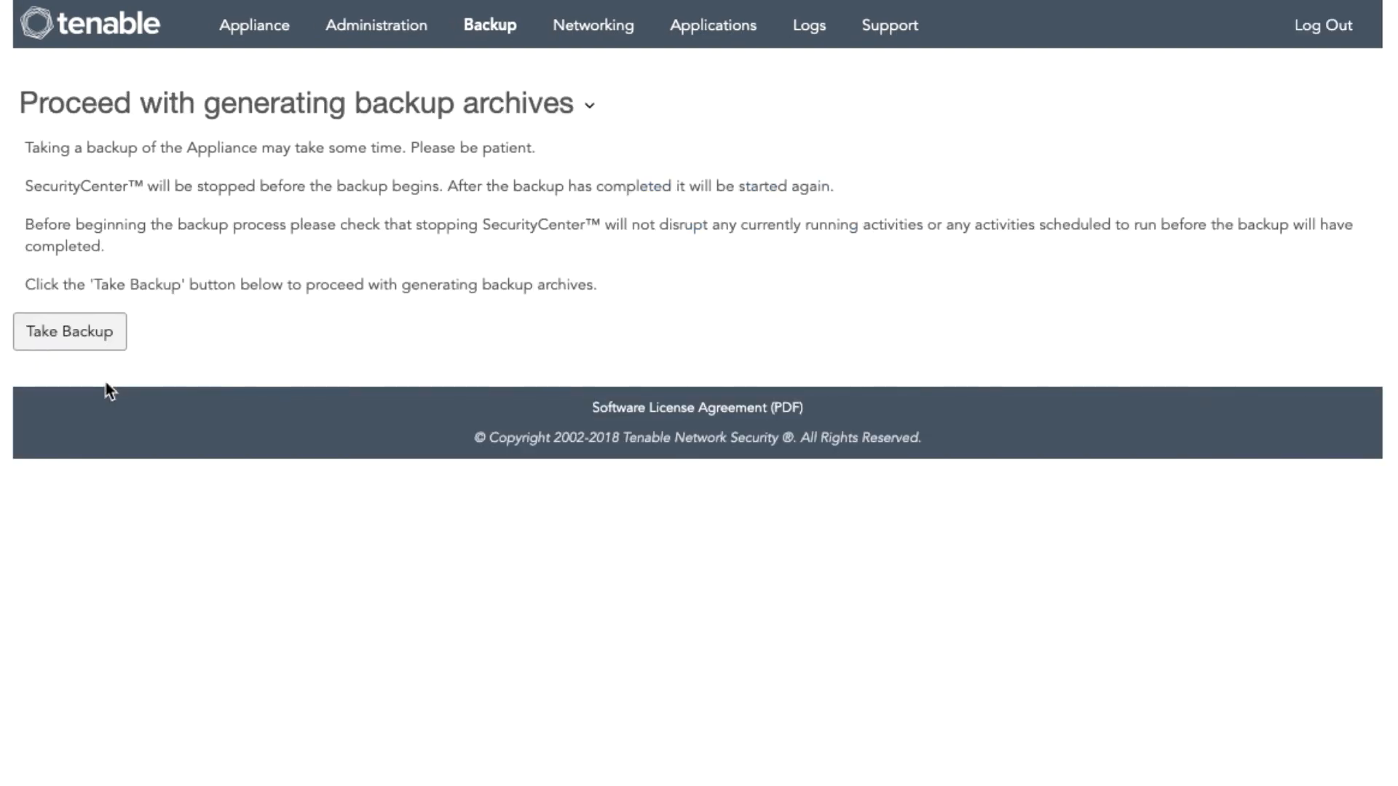
left_click(70, 332)
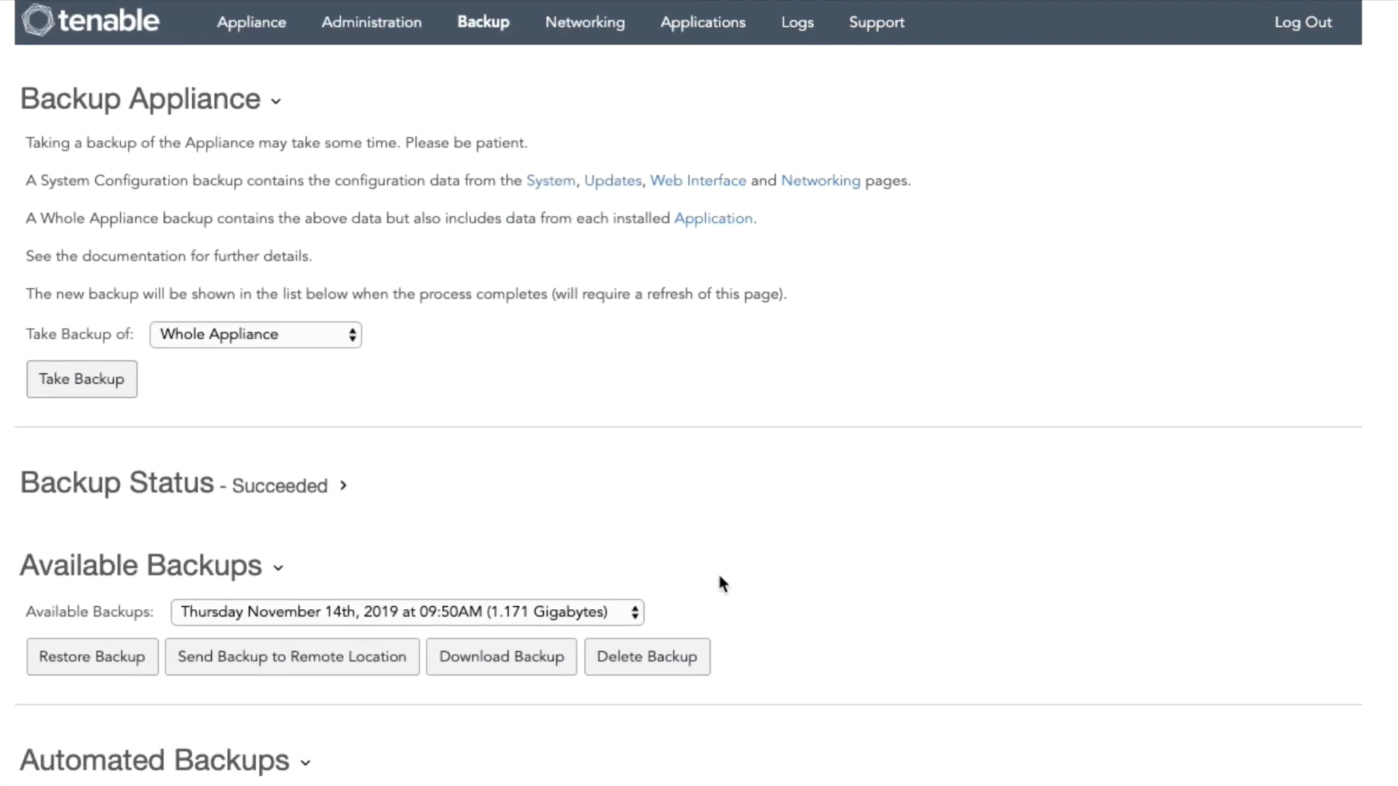
mouse_move(617, 767)
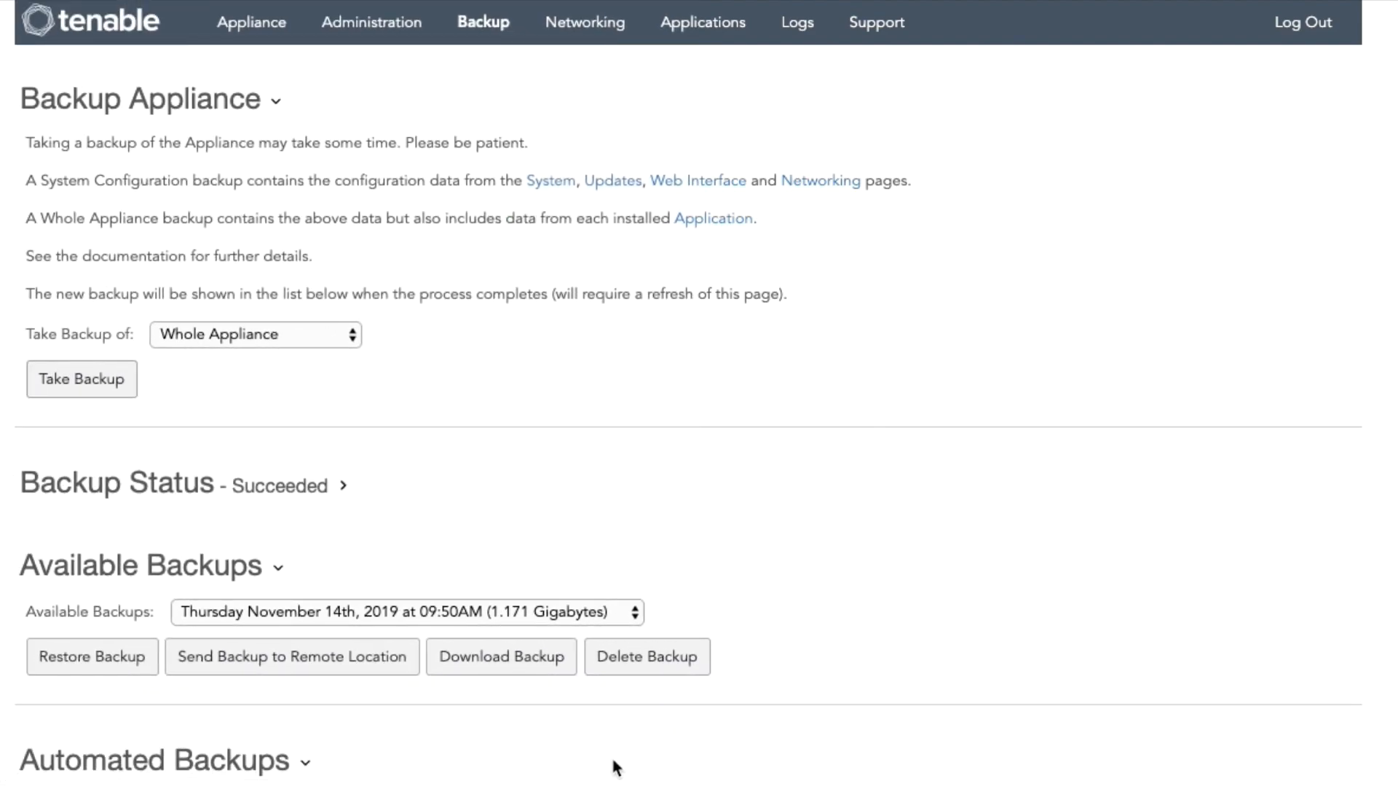
mouse_move(511, 674)
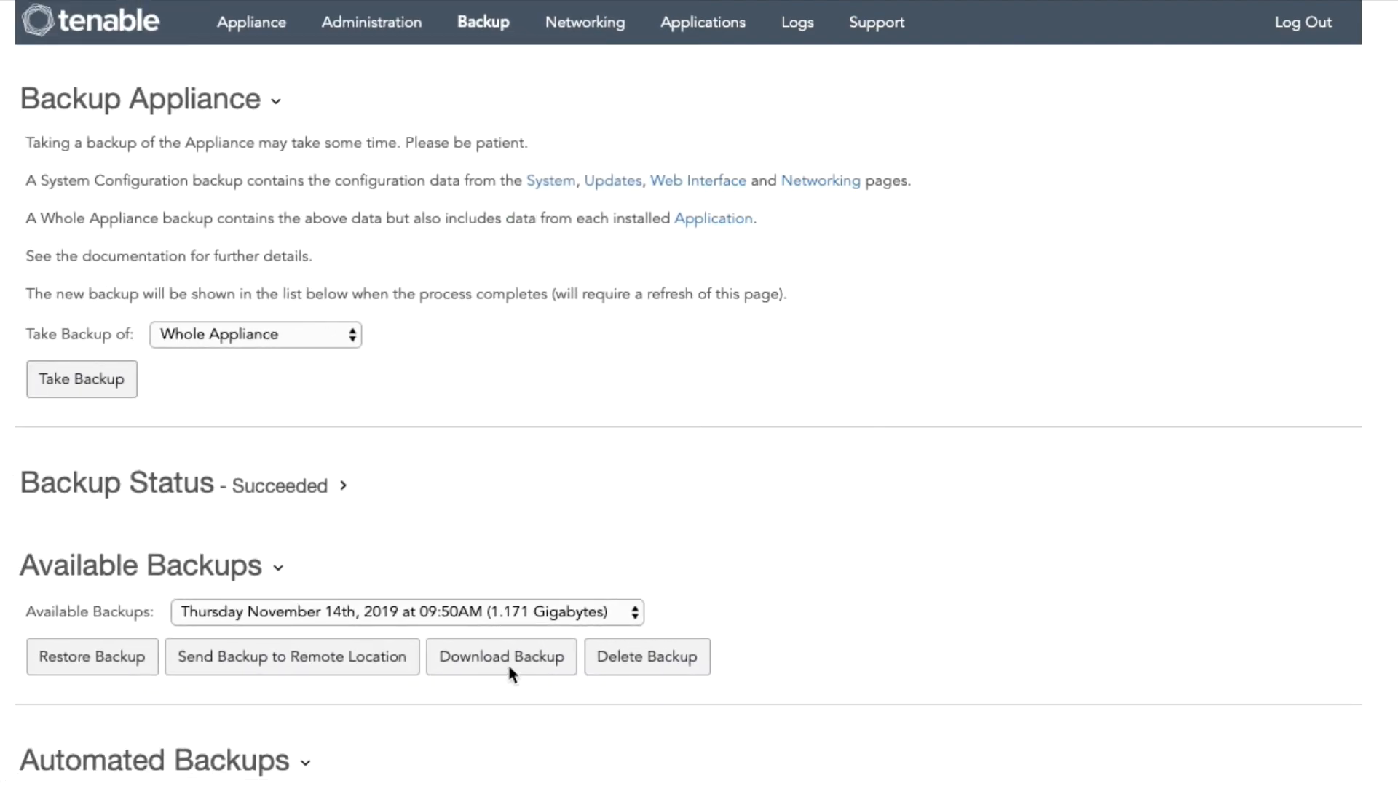
Step: Download the Thursday November 14th, 2019 09:50AM SecurityCenter backup to this computer
left_click(500, 656)
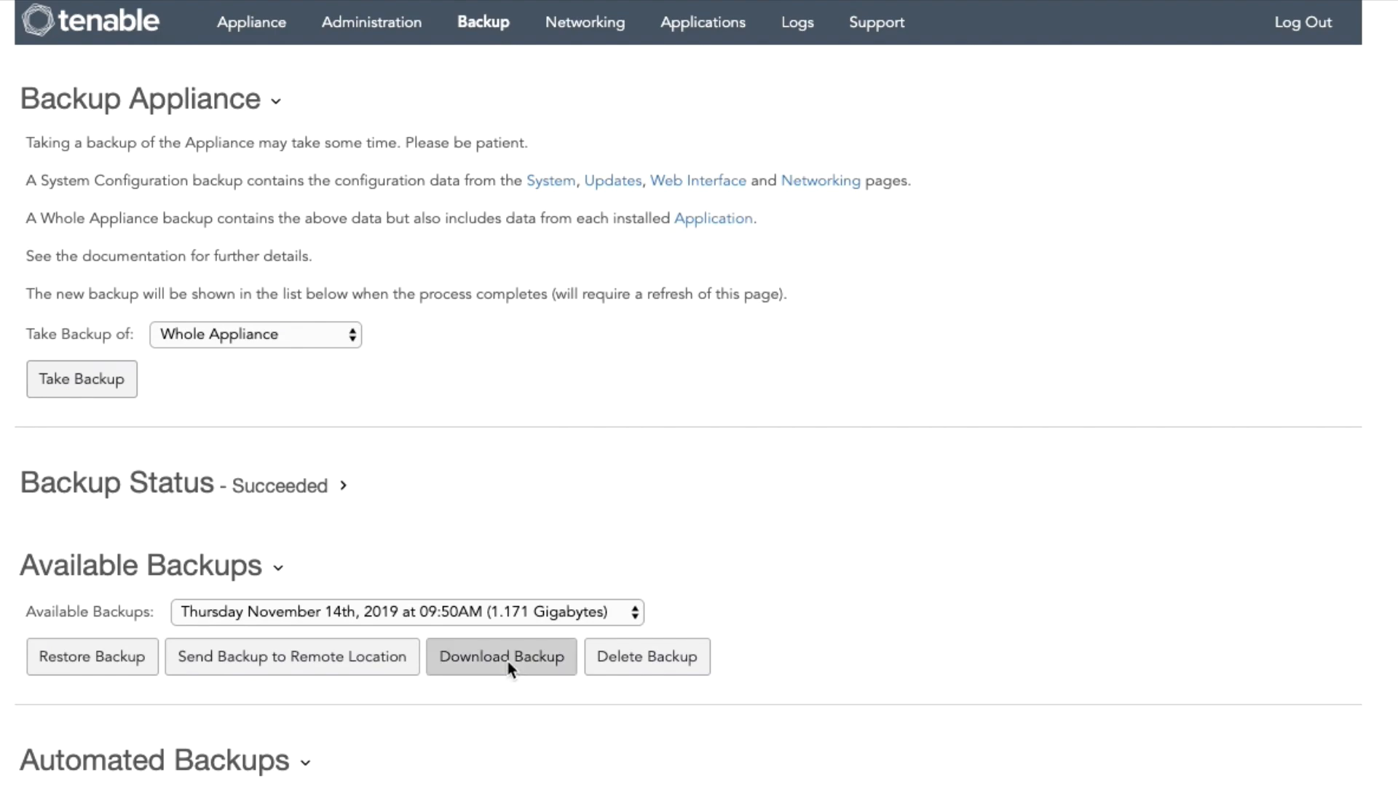
left_click(501, 656)
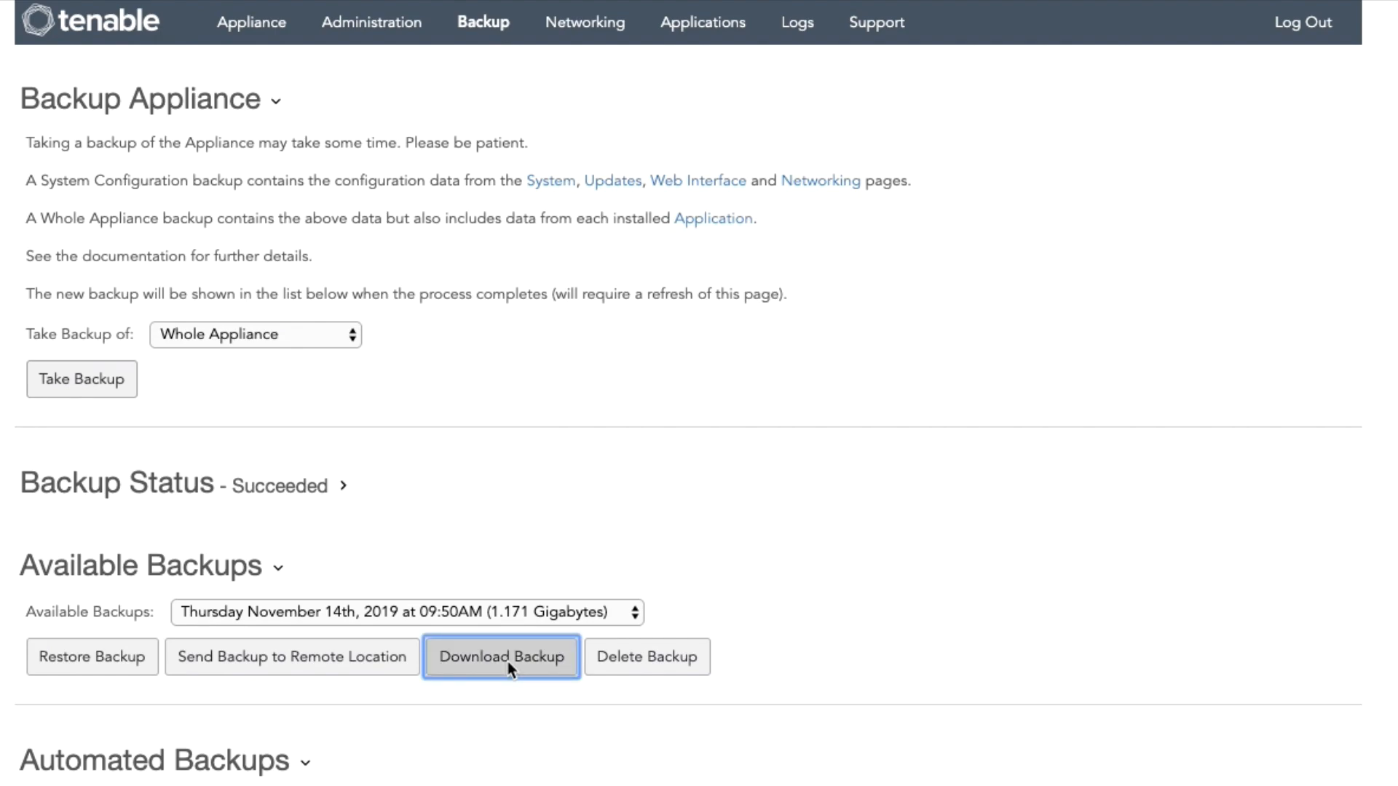
left_click(501, 657)
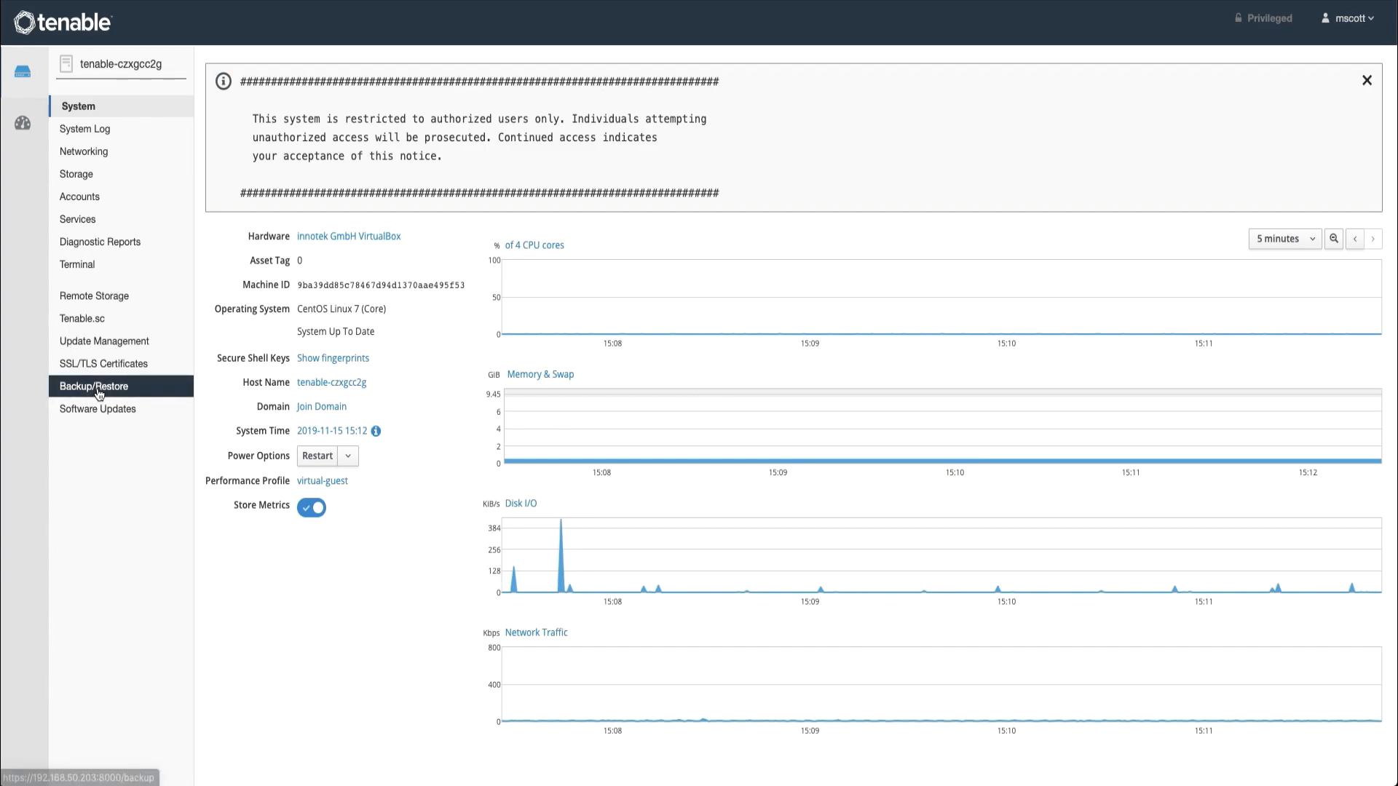
Step: In Backup/Restore, choose SecurityCenter-backup-20191114-0950.tar from Downloads as the archive to upload
left_click(93, 386)
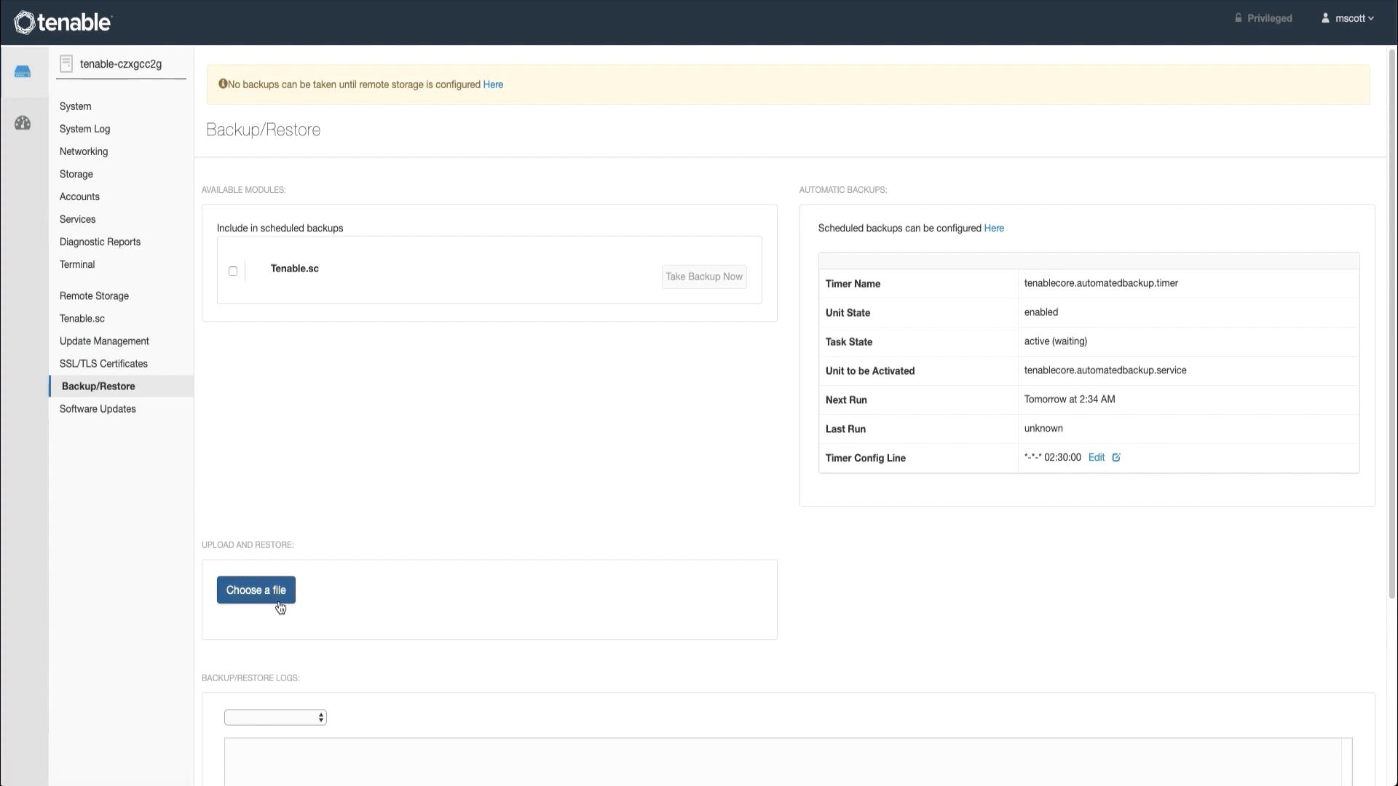
left_click(256, 589)
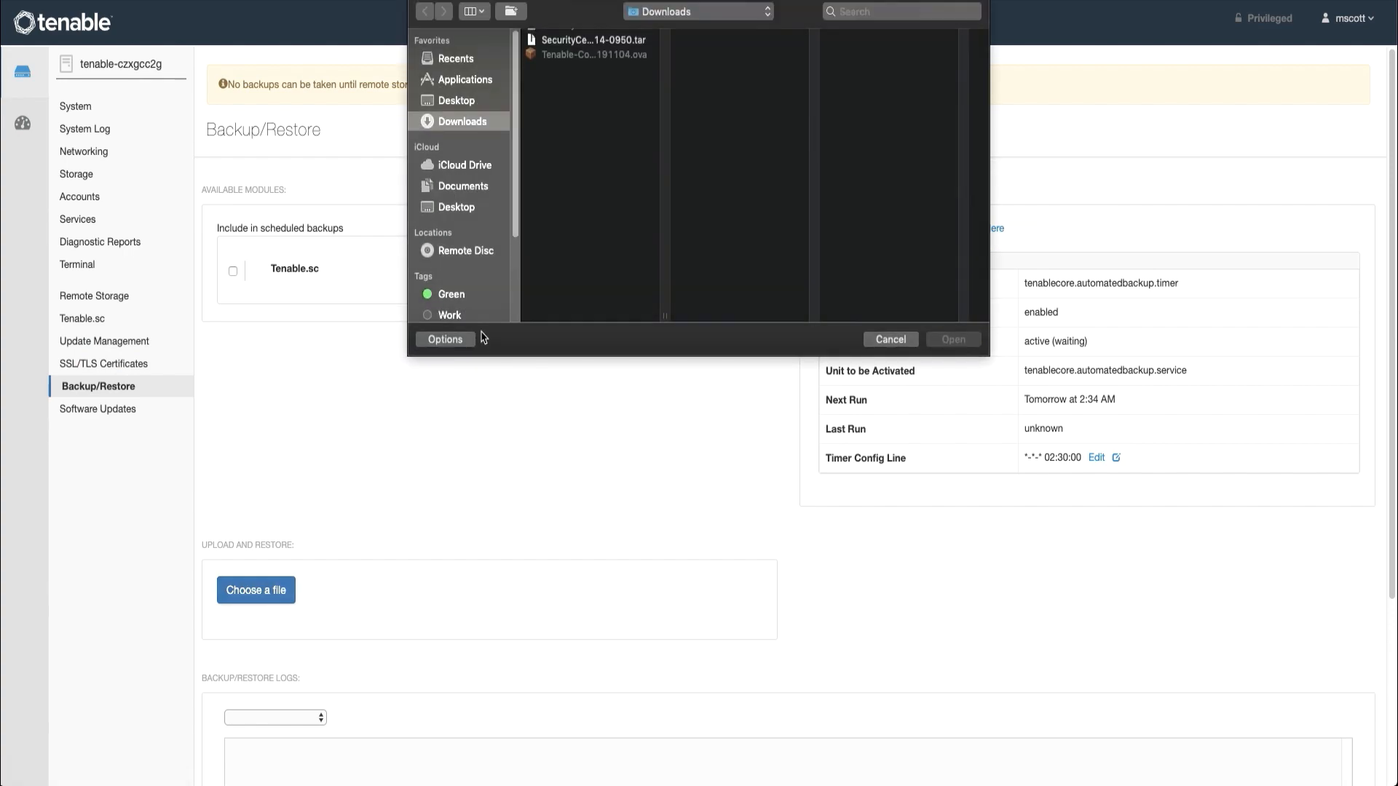
left_click(589, 39)
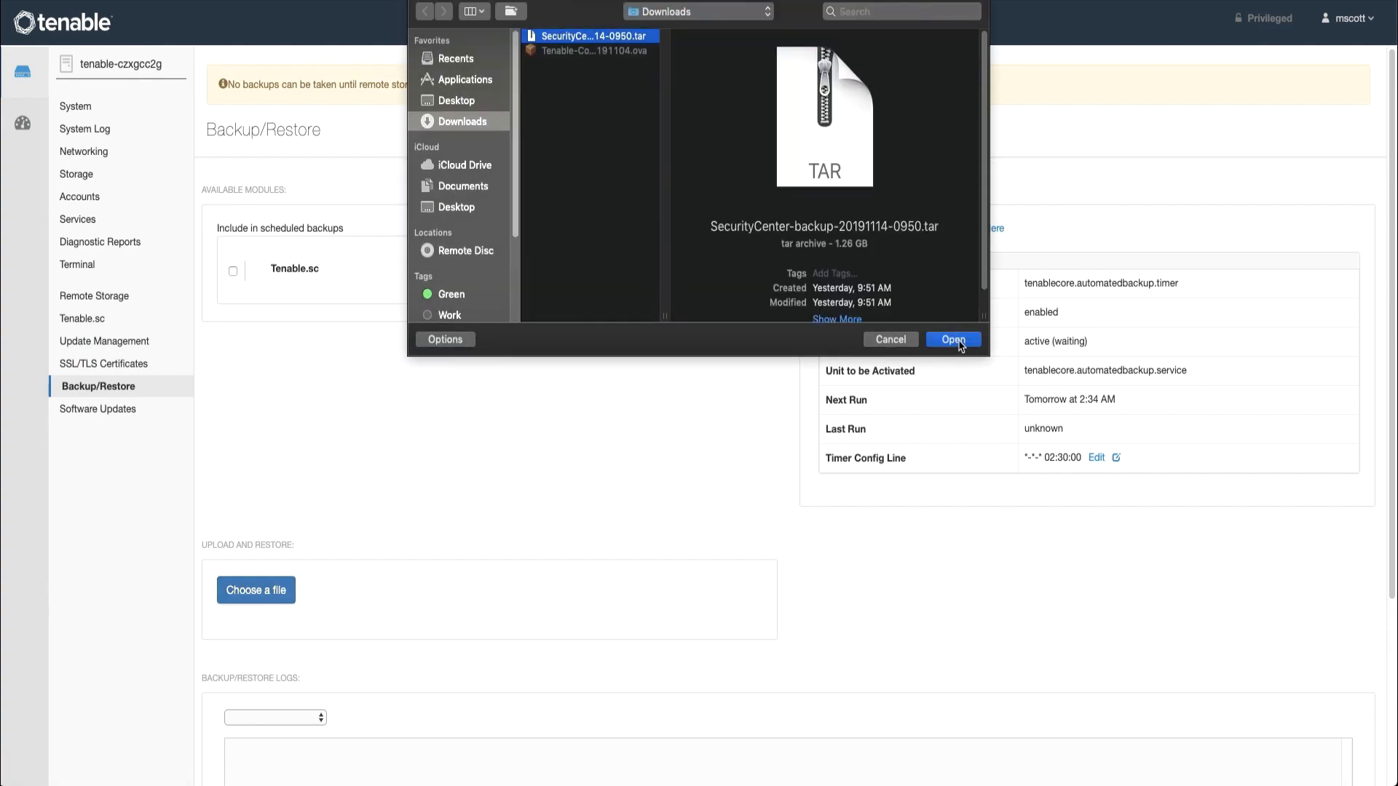
left_click(952, 339)
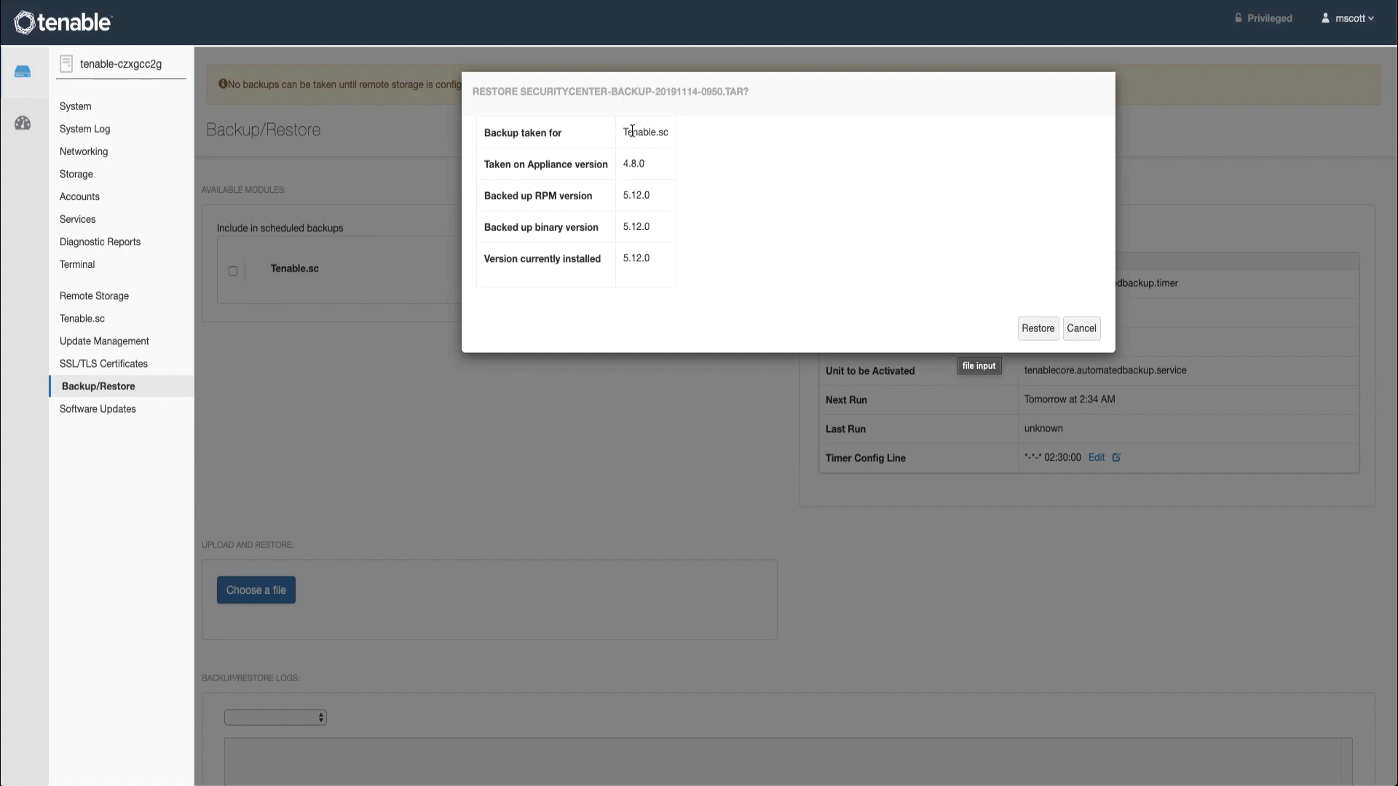
mouse_move(699, 134)
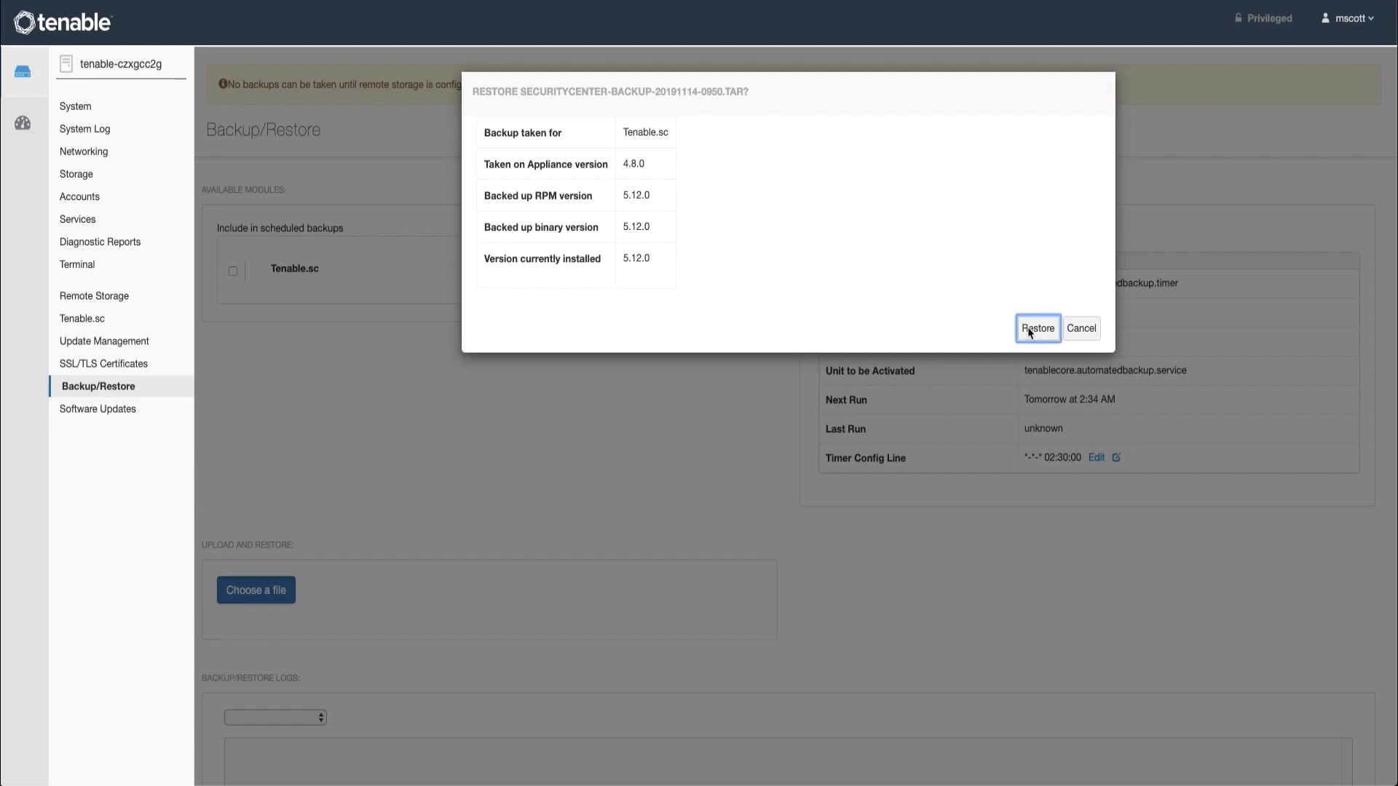
Step: Confirm Restore so the SecurityCenter archive begins uploading
left_click(1037, 327)
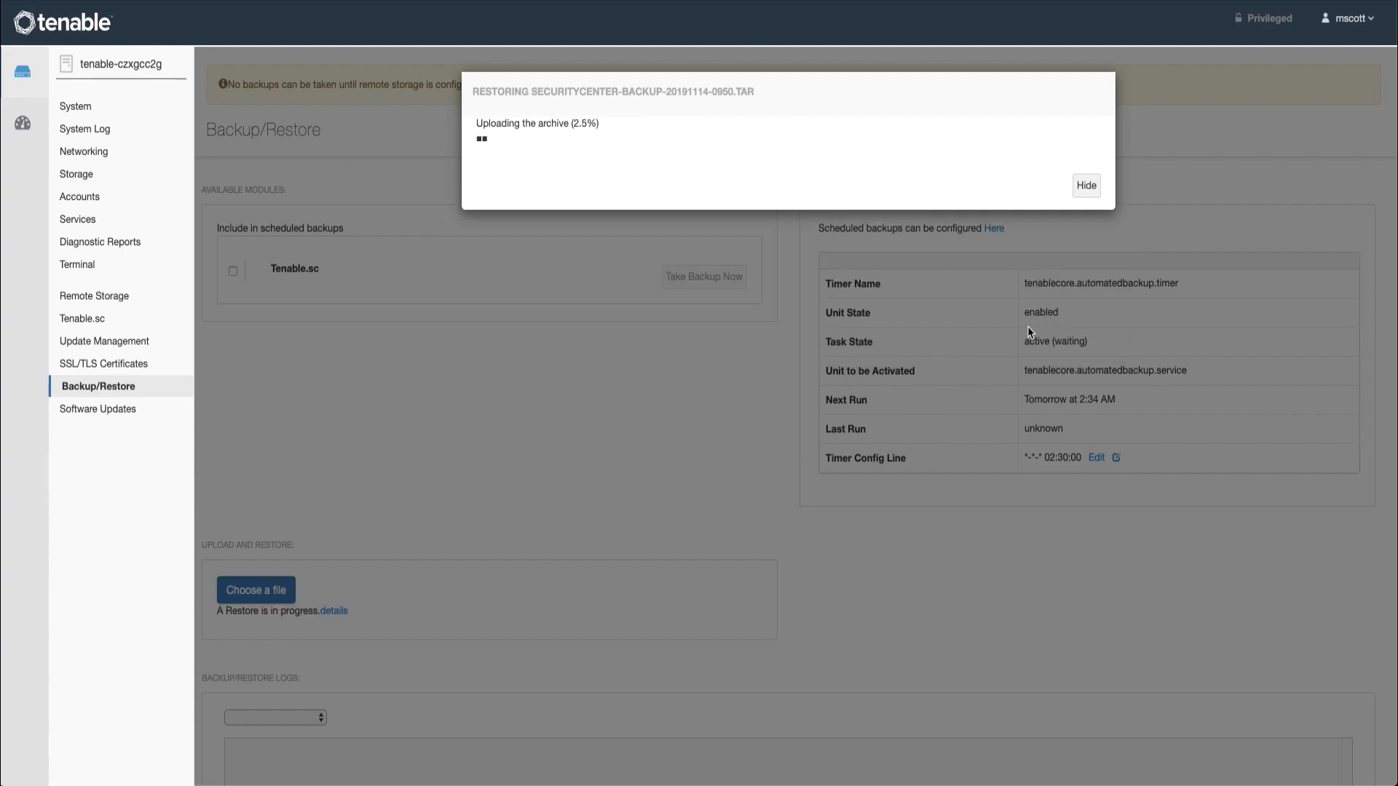